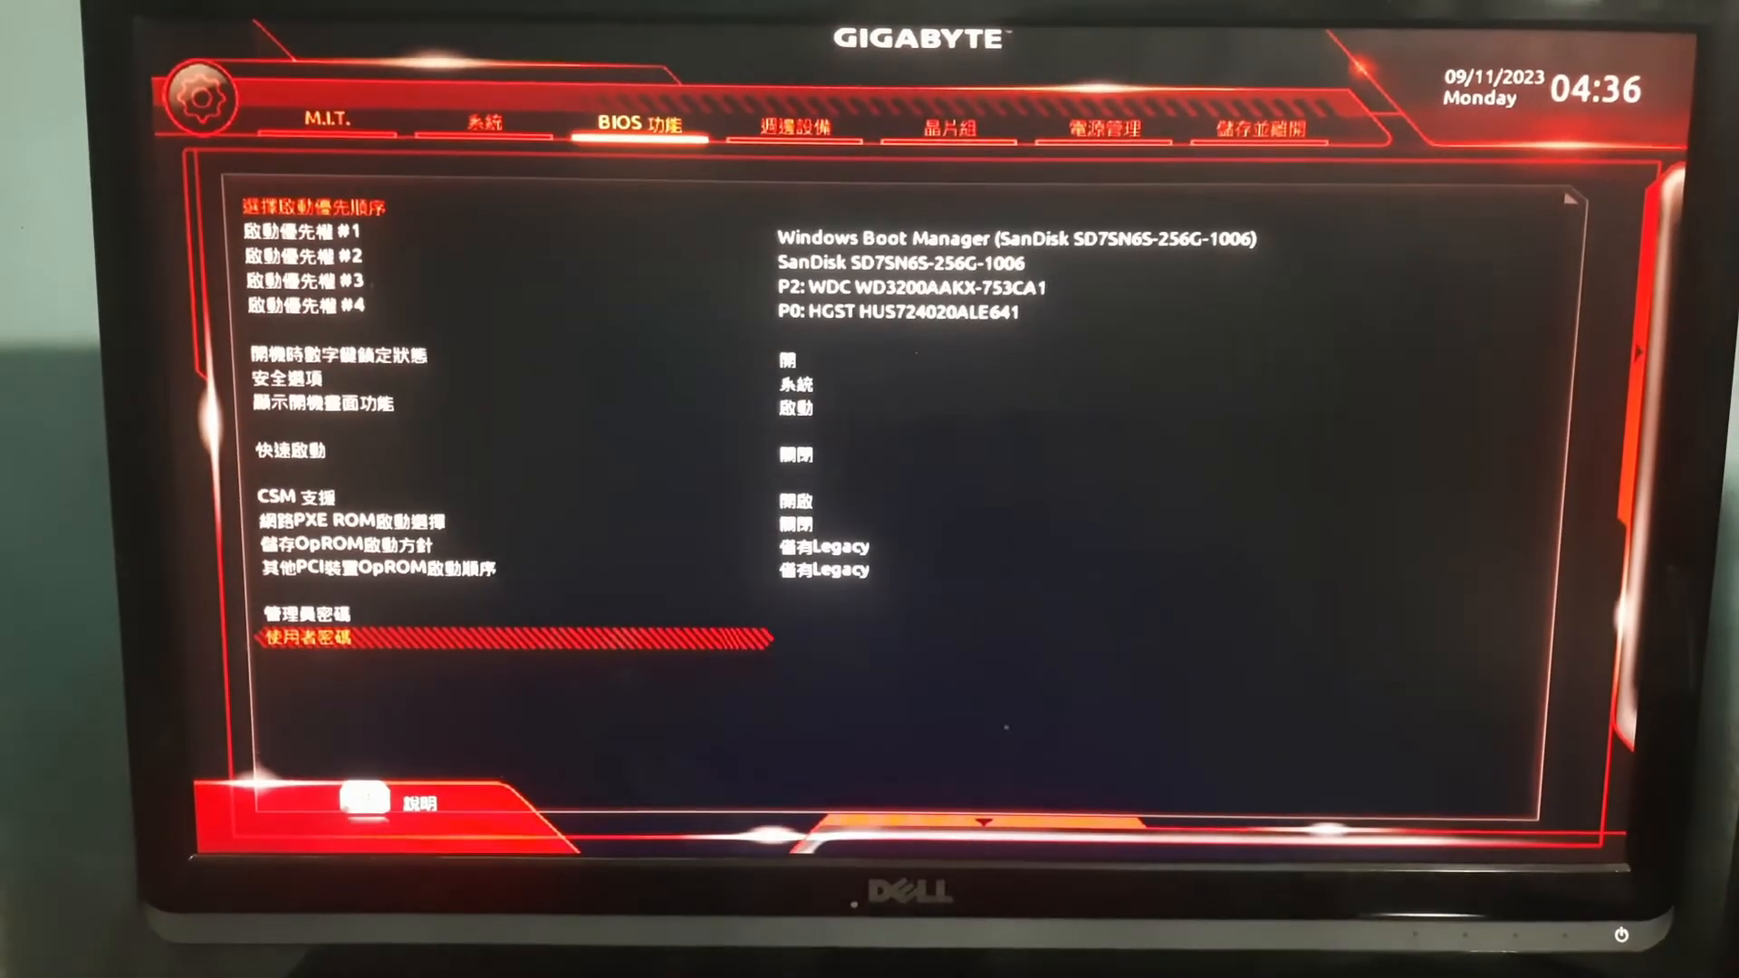
# Show the System Language (系統語言) list on the System page and move through its choices.
pyautogui.click(487, 123)
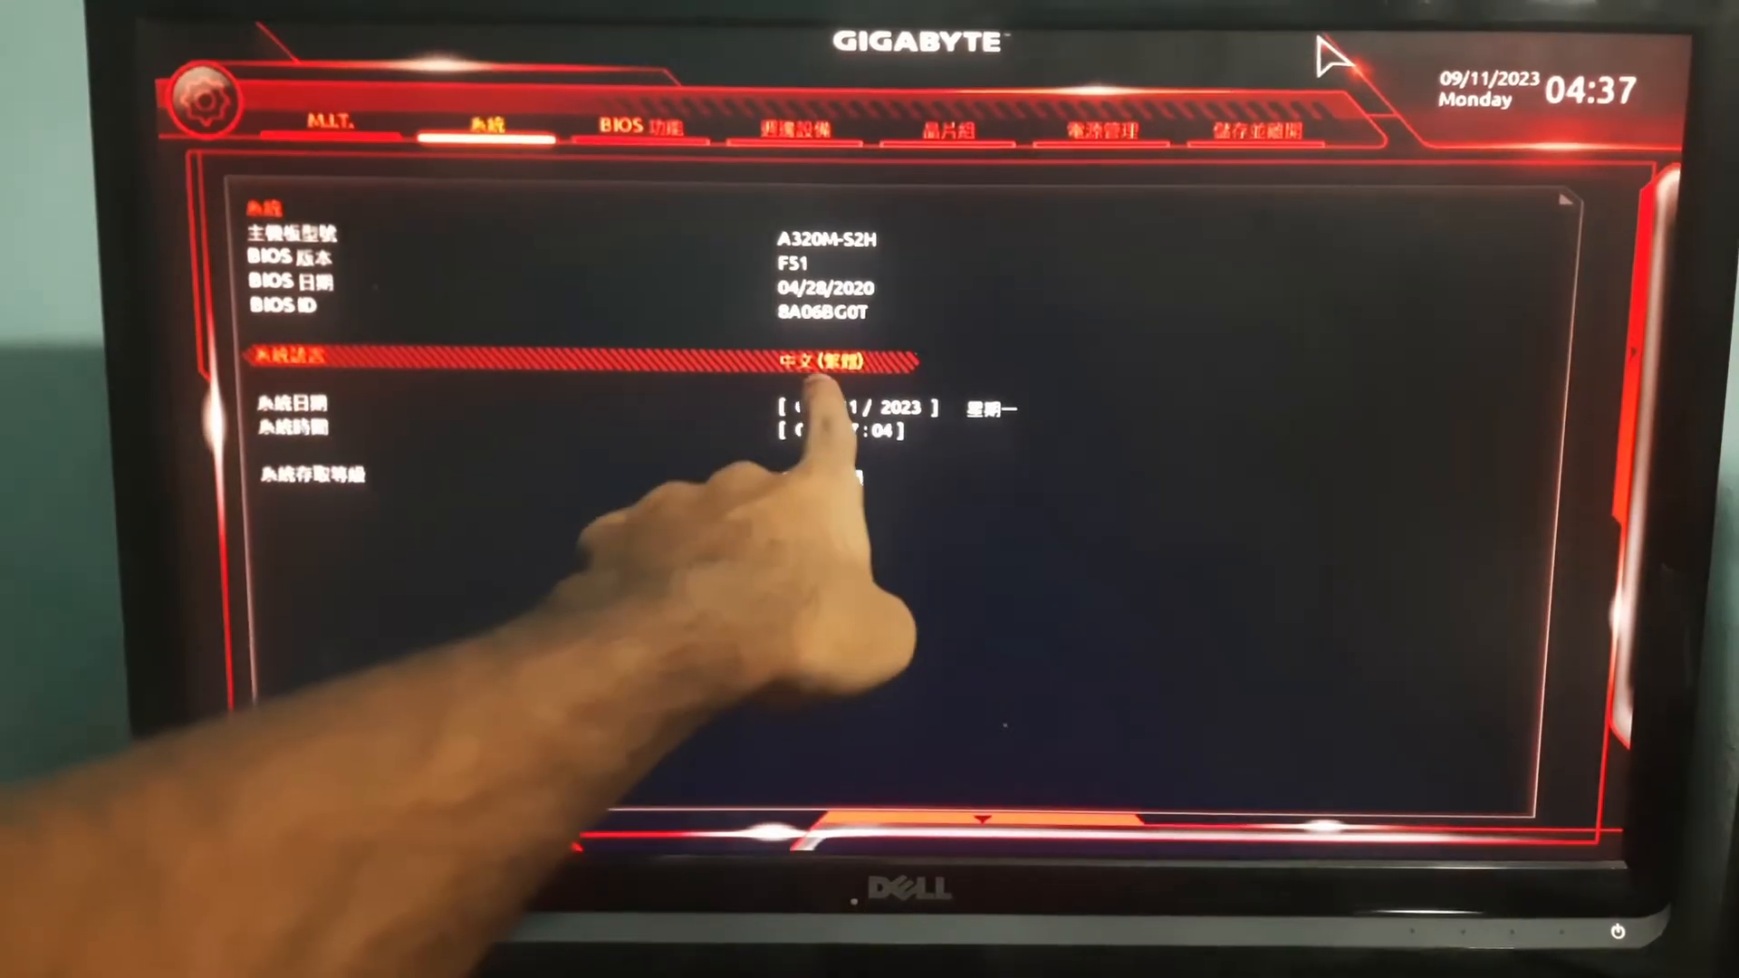
pyautogui.click(819, 357)
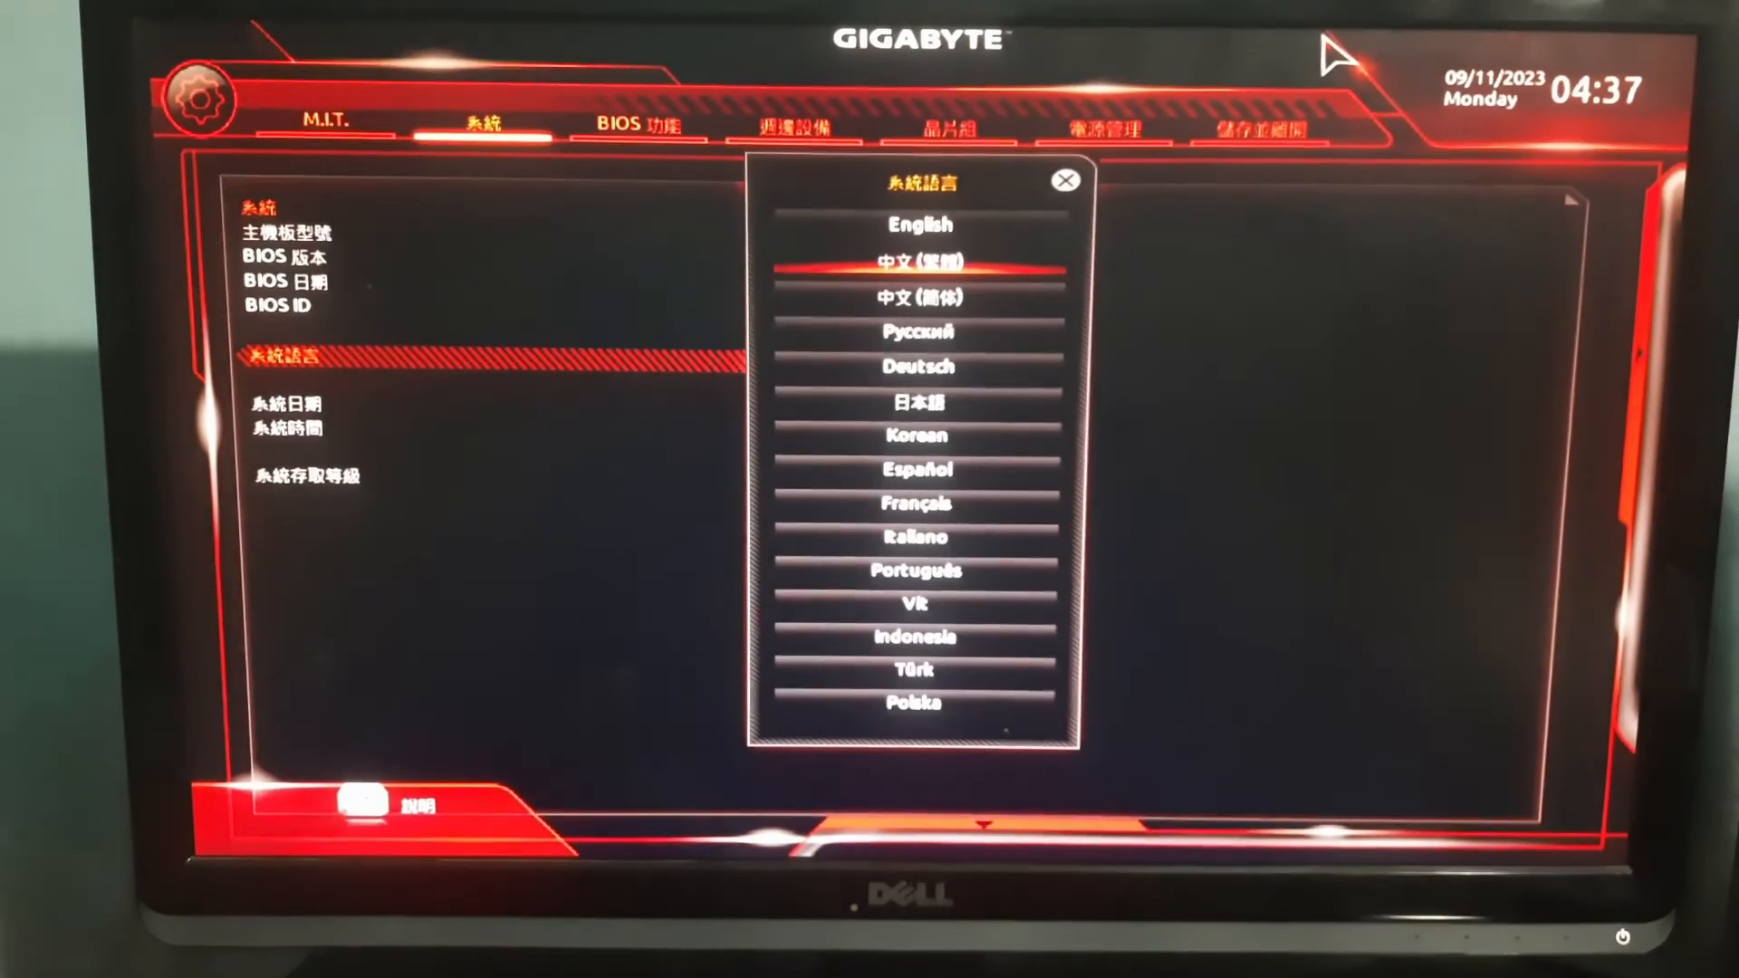
pyautogui.press('down')
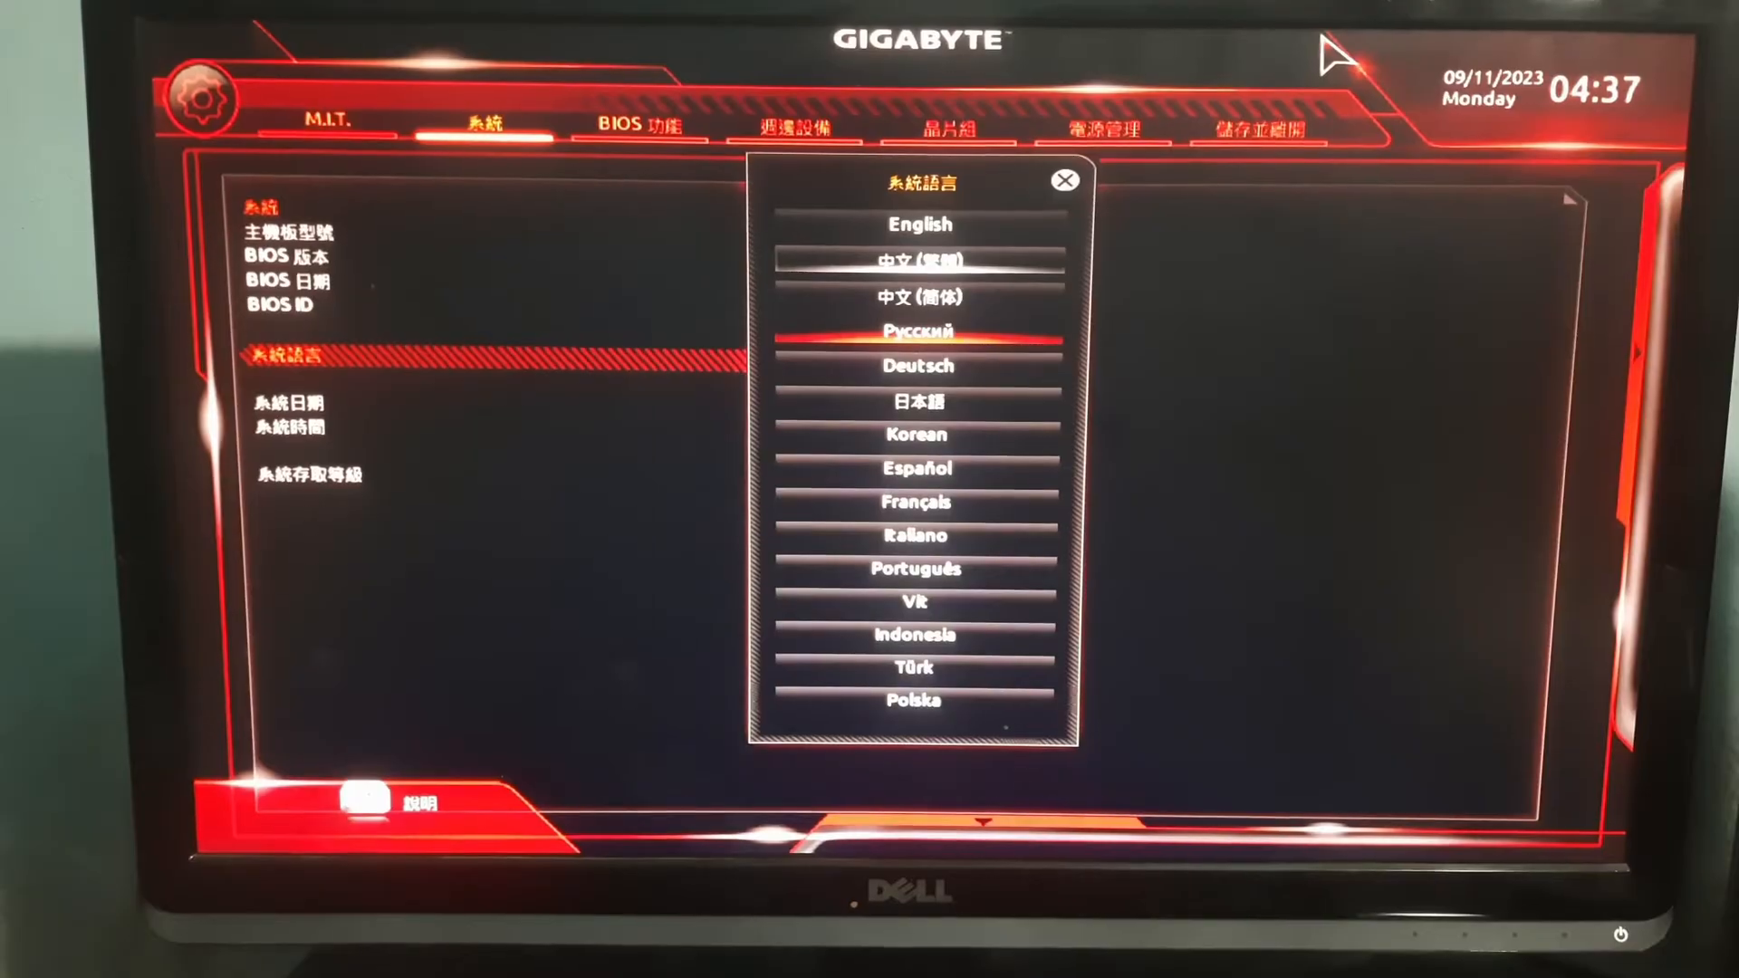